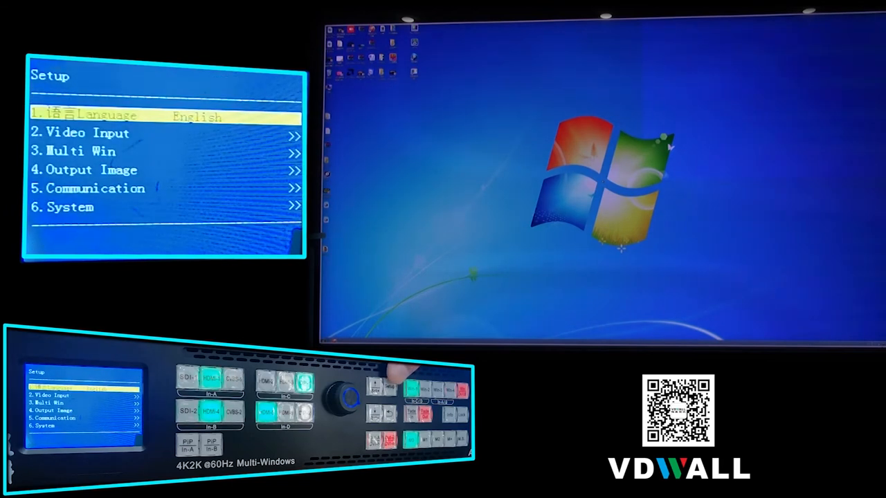
Navigate the front-panel knob into Output Image > Brightness (Out-B) > DVI2, showing RGB, R, G, B at 128
click(349, 396)
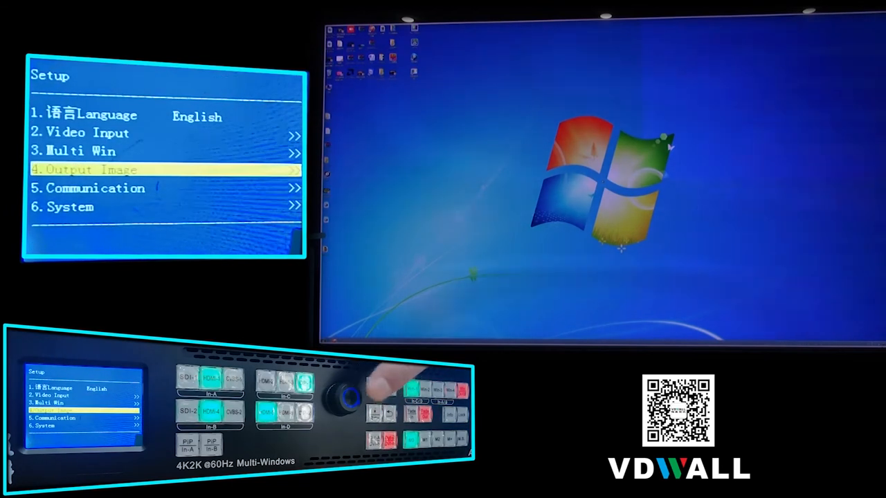
click(330, 399)
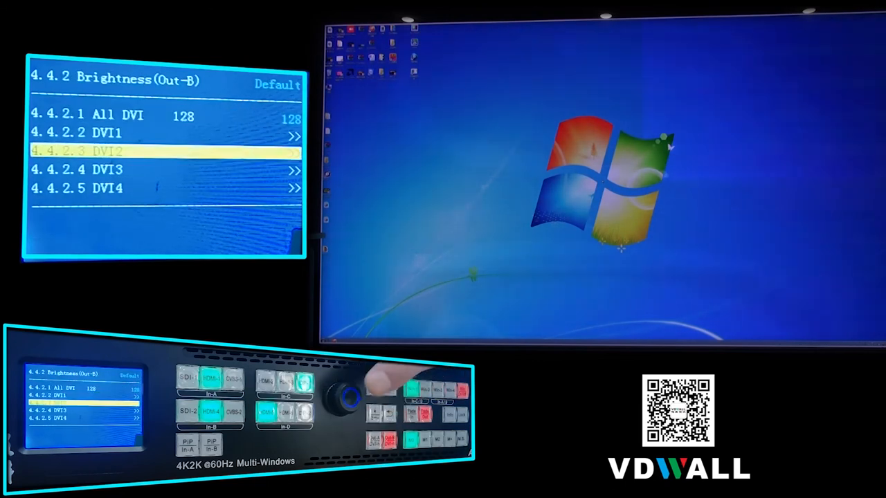
click(343, 394)
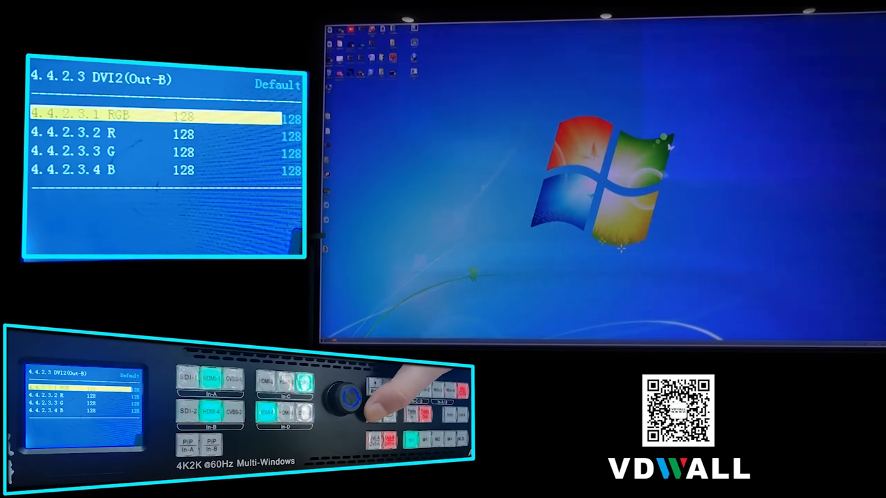